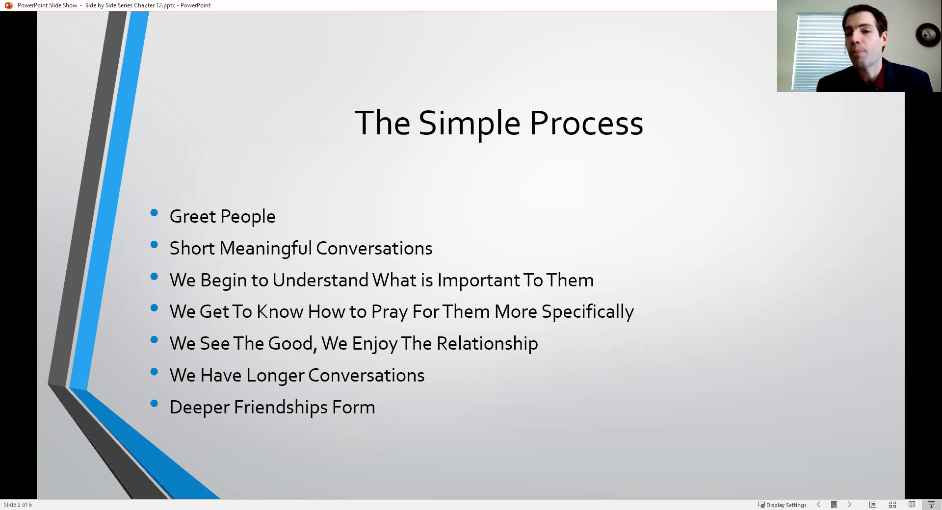
pyautogui.moveTo(633, 347)
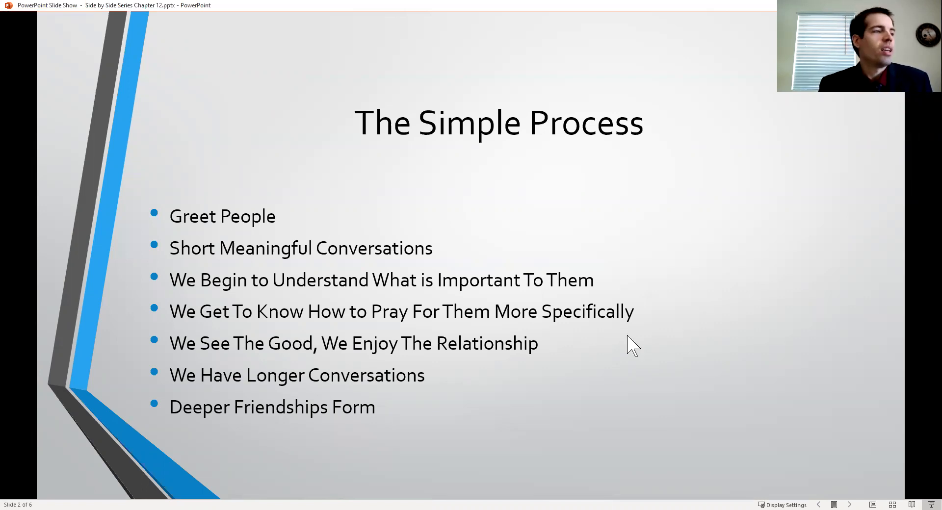
pyautogui.moveTo(262, 231)
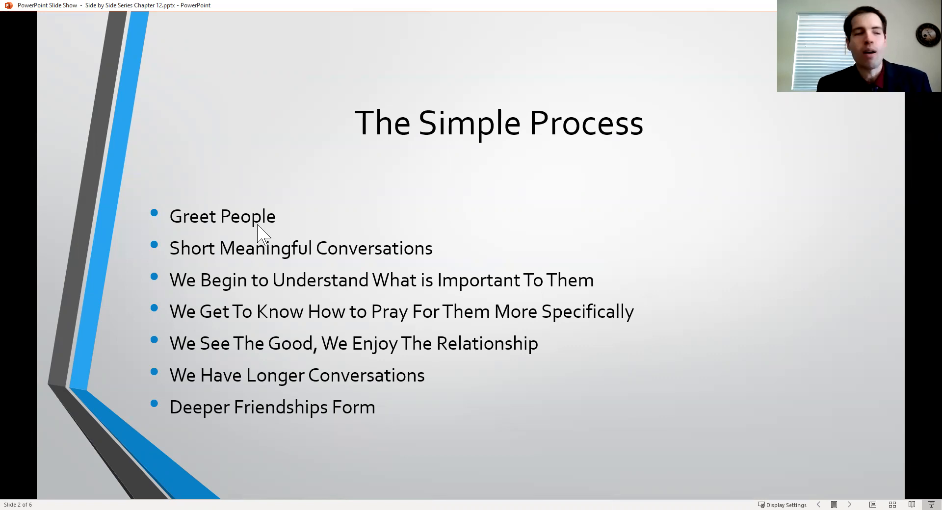
pyautogui.moveTo(268, 259)
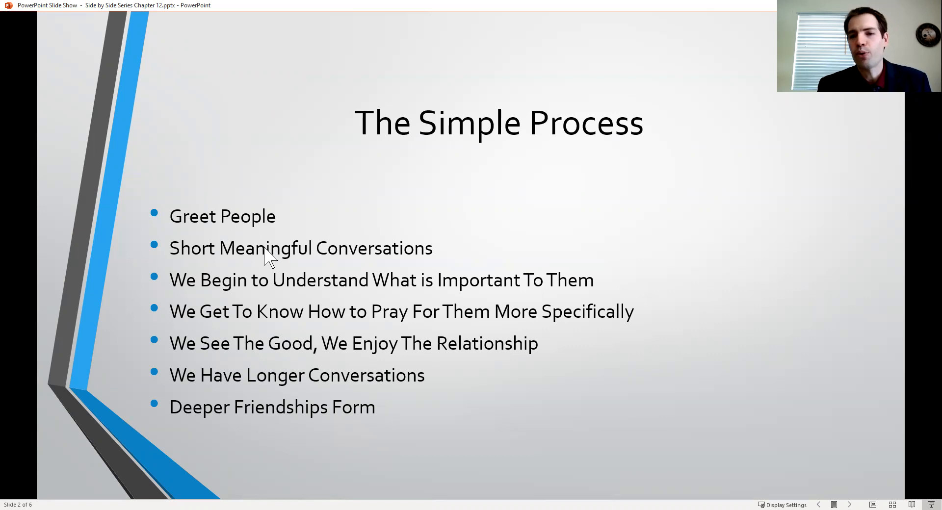
pyautogui.moveTo(303, 297)
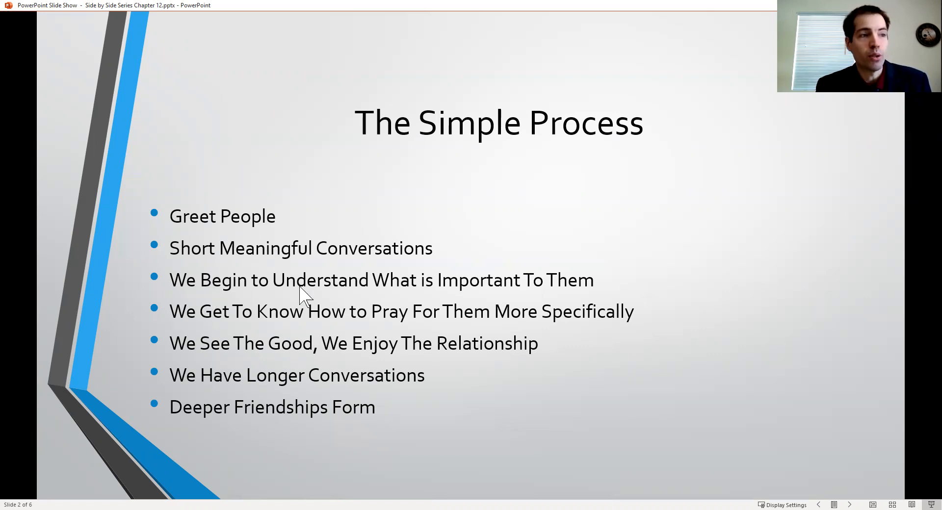
pyautogui.moveTo(332, 297)
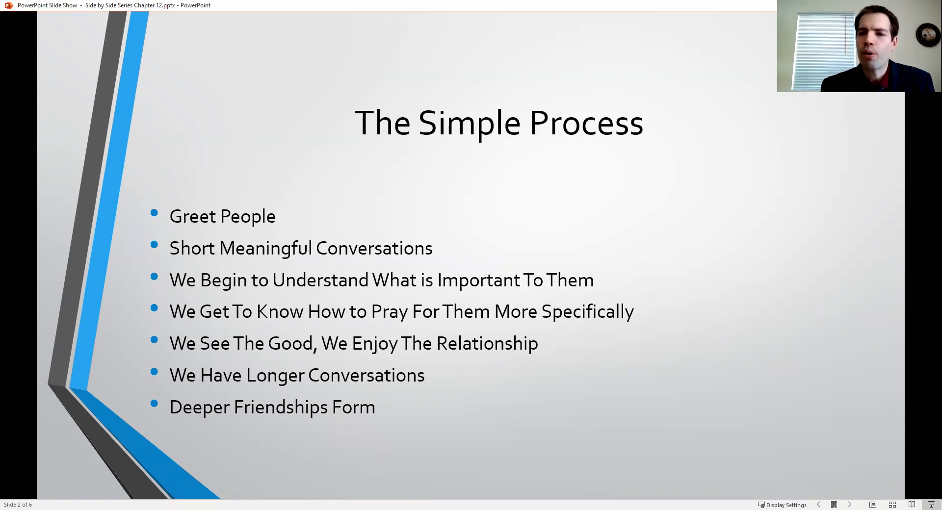
pyautogui.moveTo(315, 291)
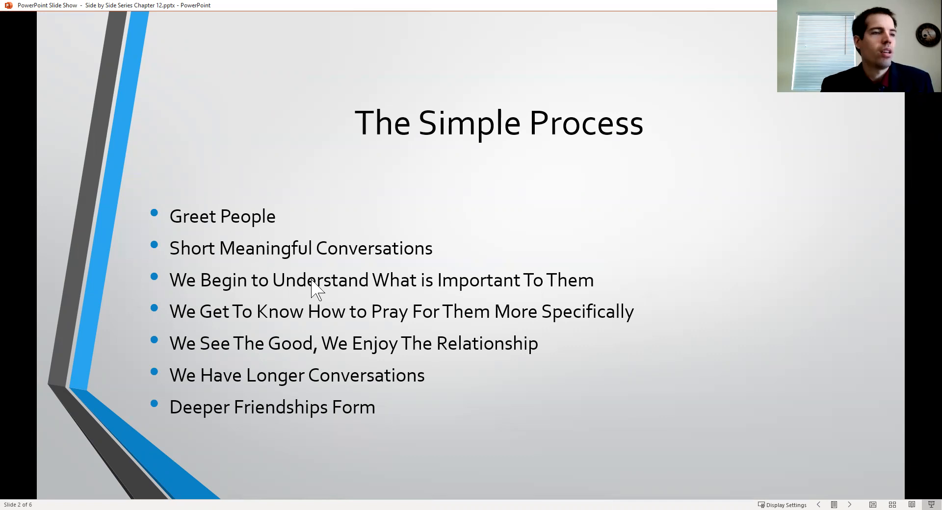
pyautogui.moveTo(295, 296)
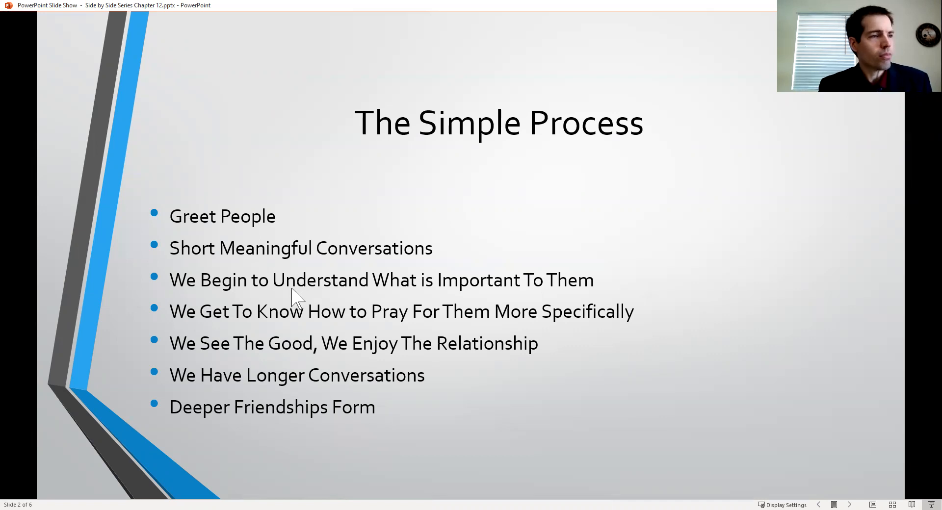
pyautogui.moveTo(251, 331)
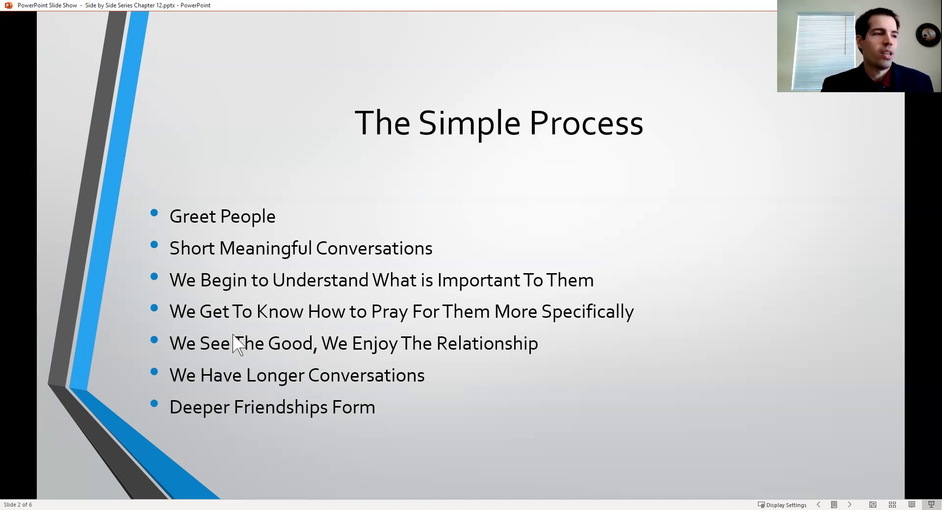
pyautogui.moveTo(249, 373)
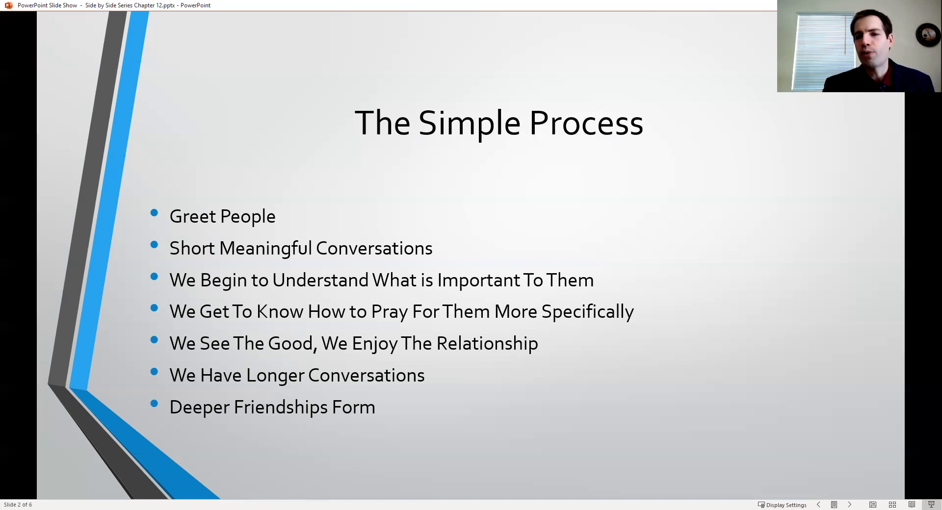
pyautogui.moveTo(260, 373)
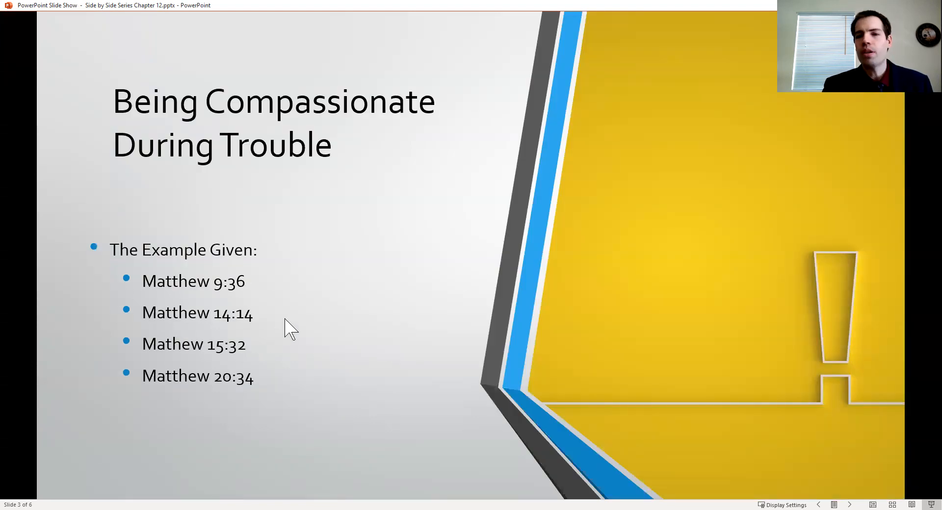
pyautogui.moveTo(310, 296)
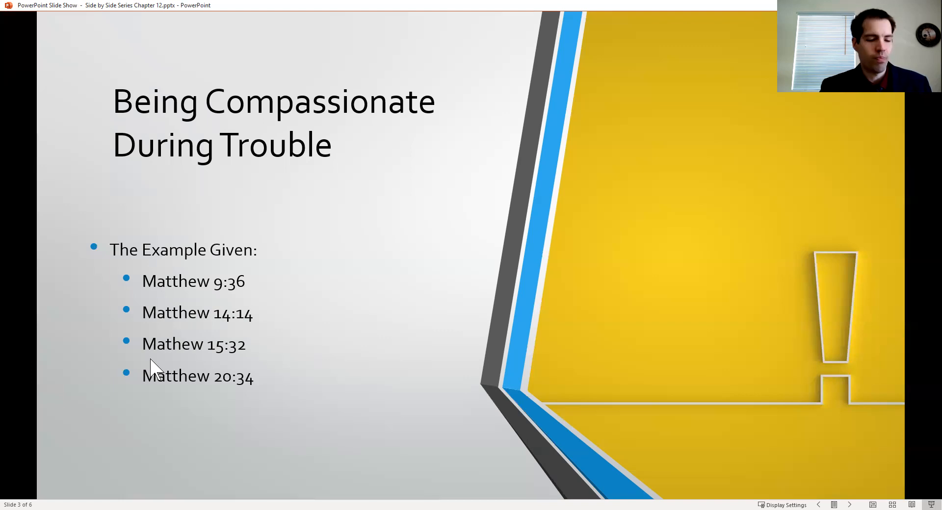
pyautogui.moveTo(155, 372)
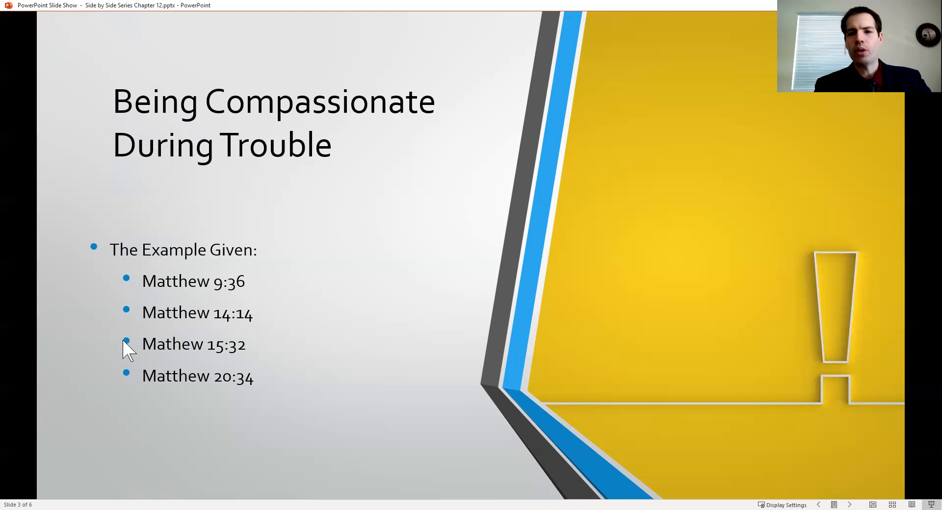
pyautogui.moveTo(129, 355)
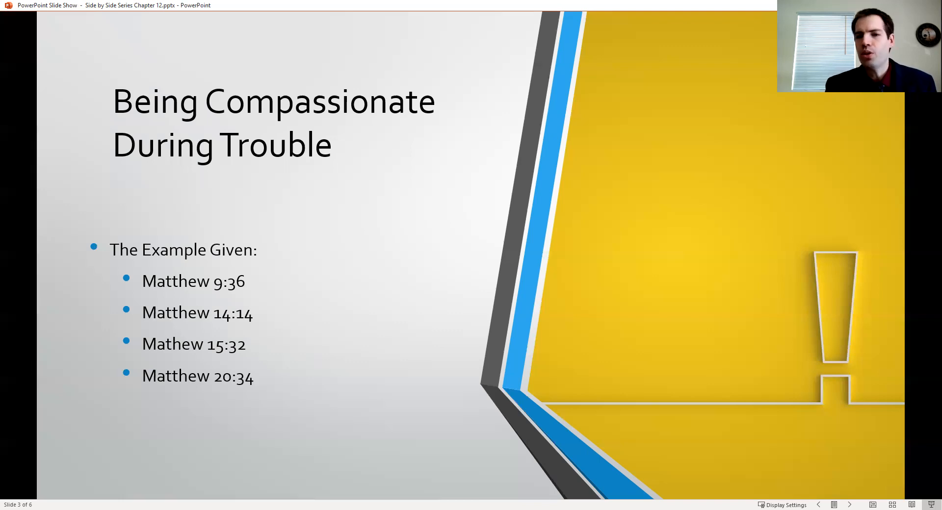
pyautogui.moveTo(142, 353)
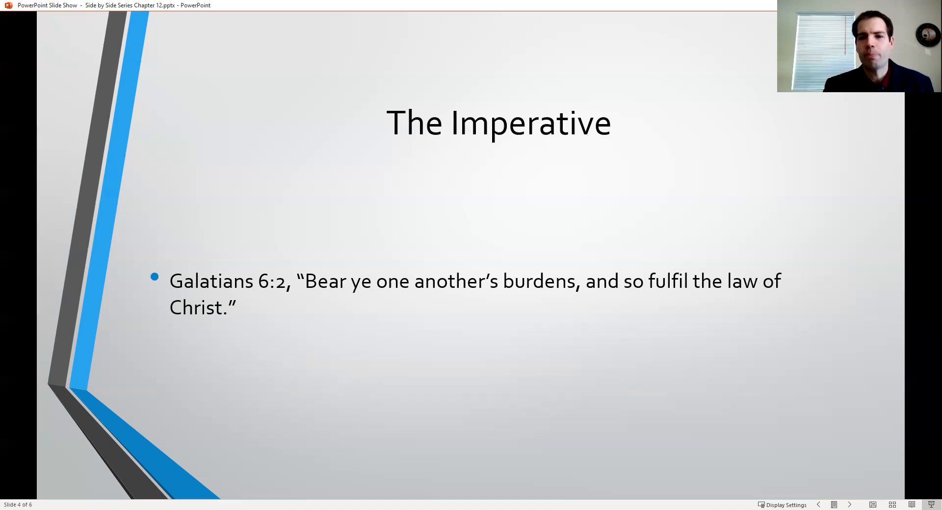
pyautogui.moveTo(465, 401)
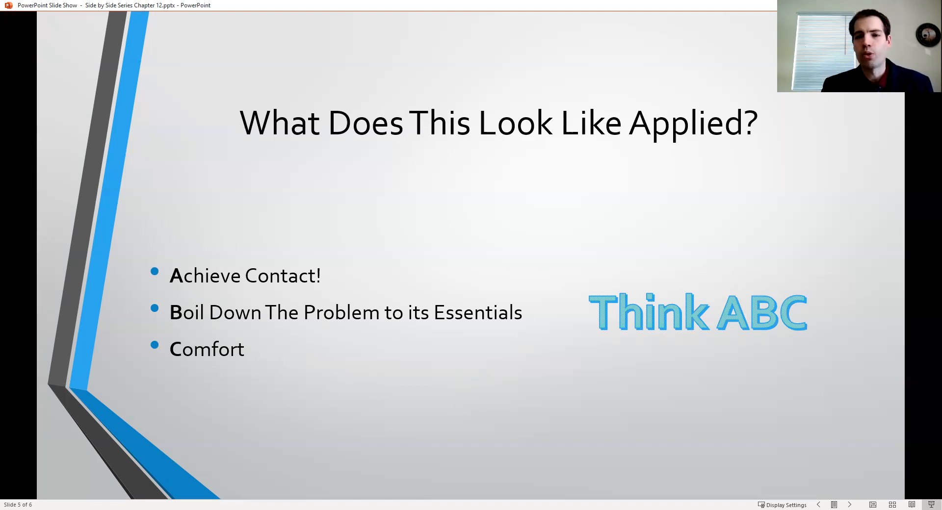
pyautogui.moveTo(434, 389)
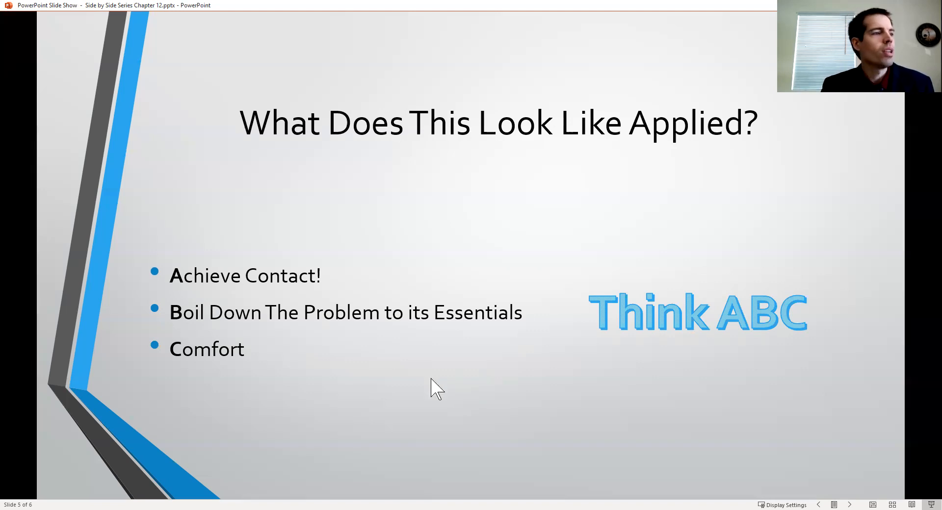
pyautogui.moveTo(306, 356)
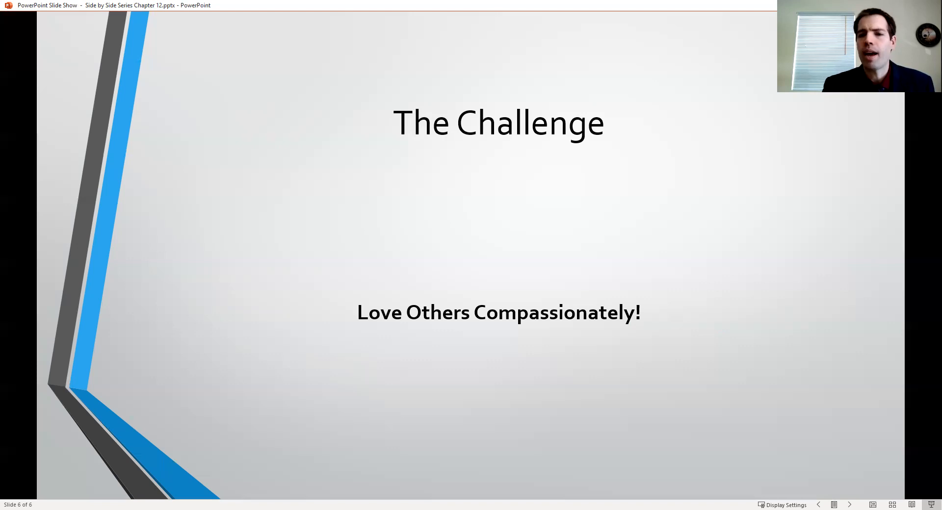
pyautogui.moveTo(415, 318)
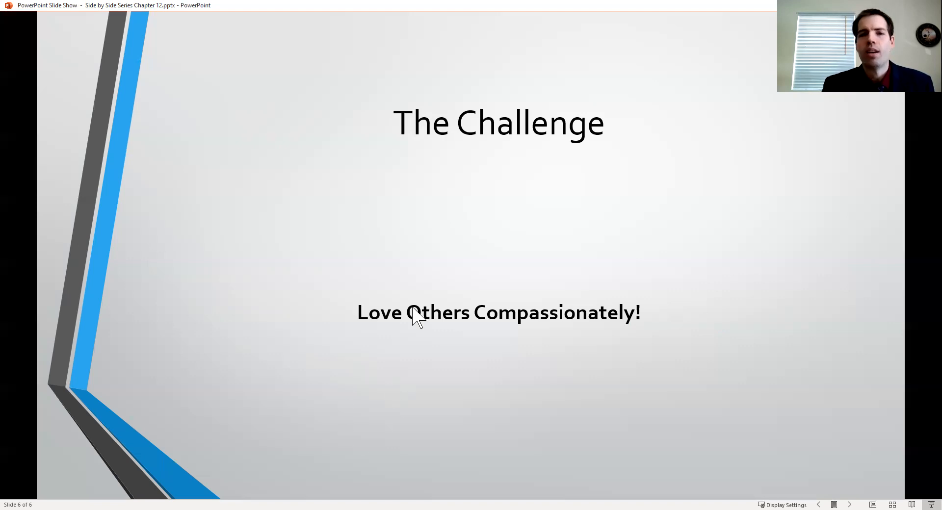
pyautogui.moveTo(477, 56)
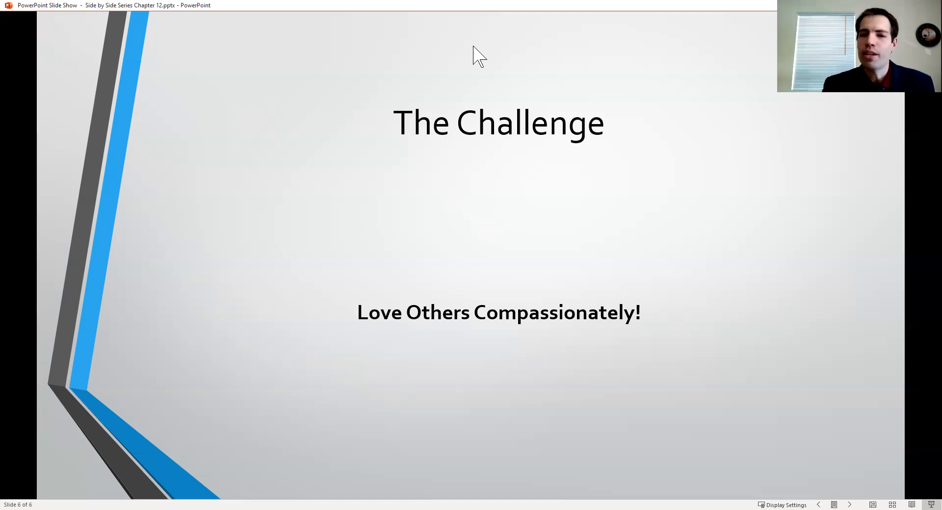